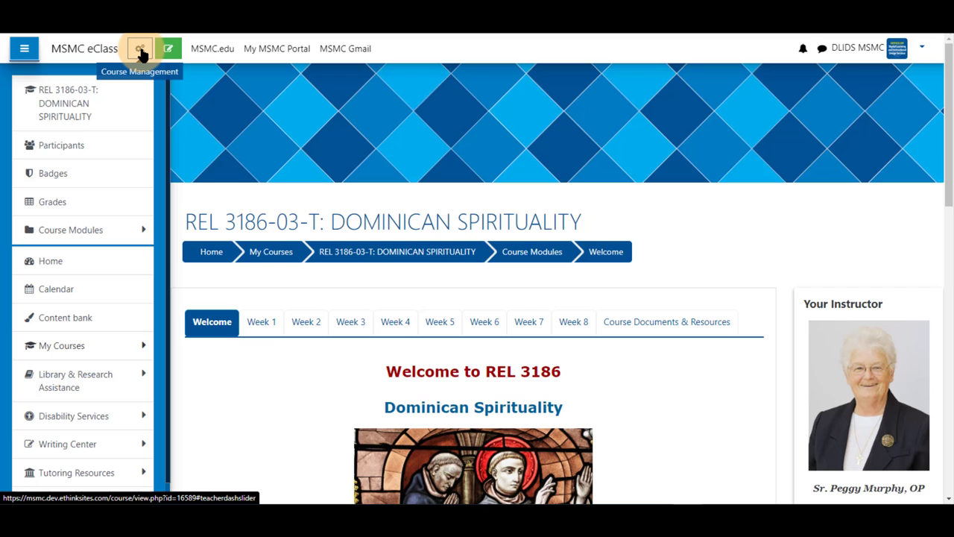
Step: Bring up the Course Management menu for REL 3186 Dominican Spirituality
{"action": "left_click", "coordinate": [139, 48]}
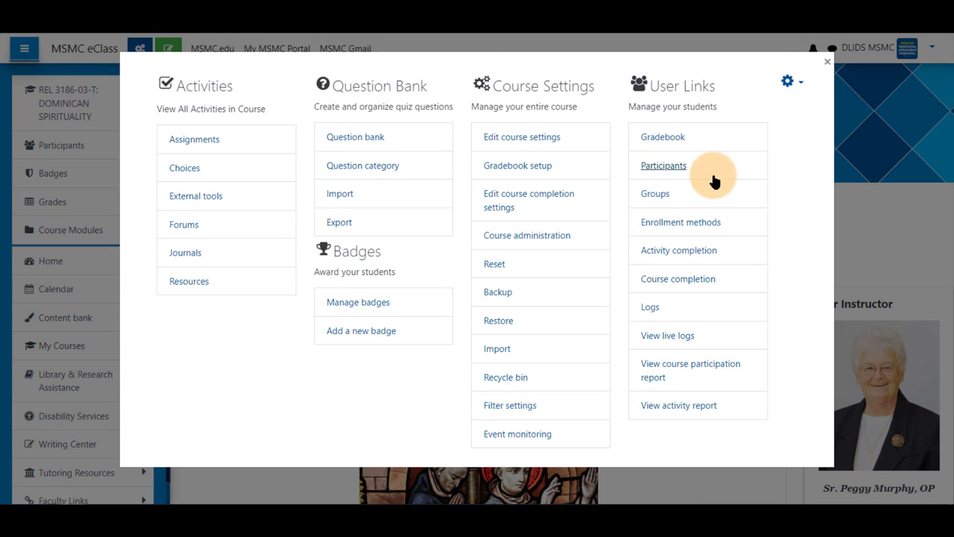
{"action": "mouse_move", "coordinate": [671, 83]}
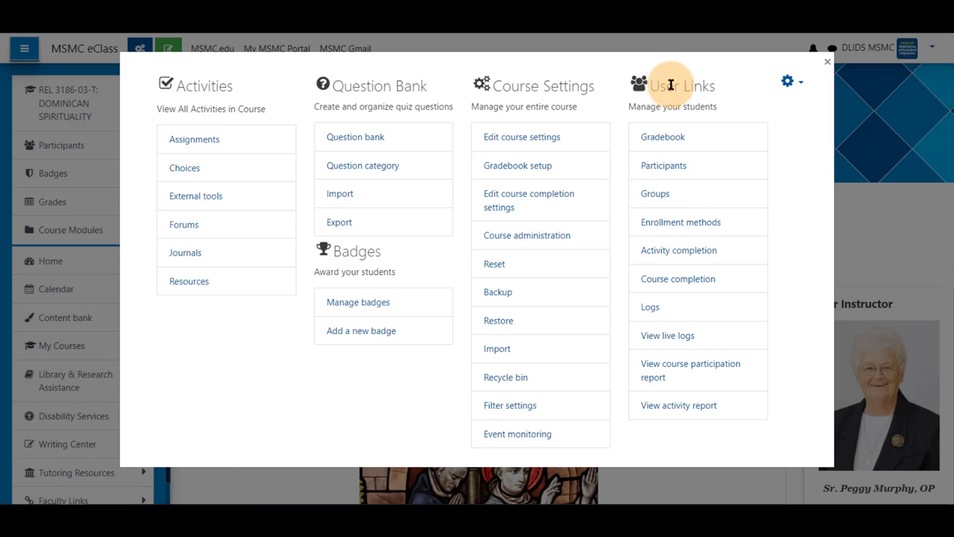
Step: Go to the REL 3186-03-T Groups page, currently listing no groups
{"action": "left_click", "coordinate": [655, 194]}
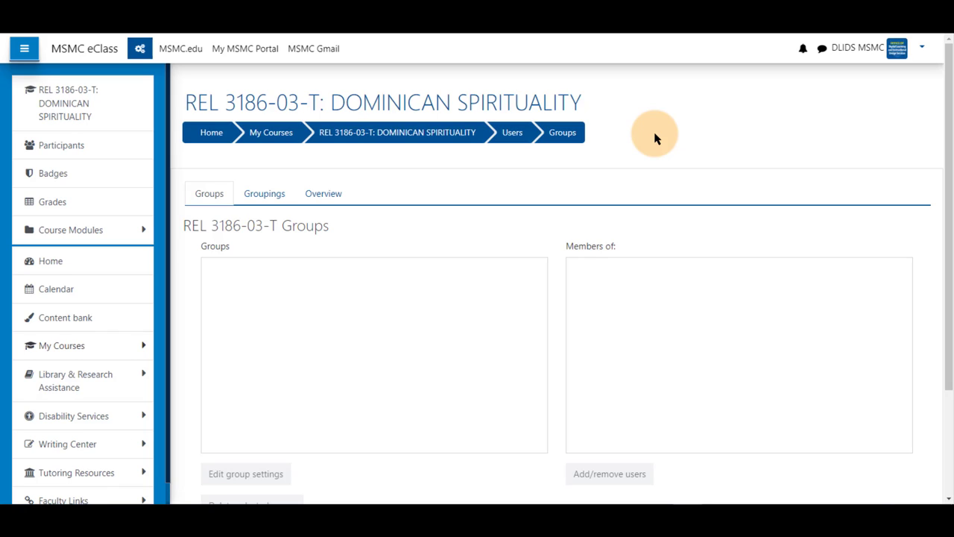
{"action": "mouse_move", "coordinate": [628, 128]}
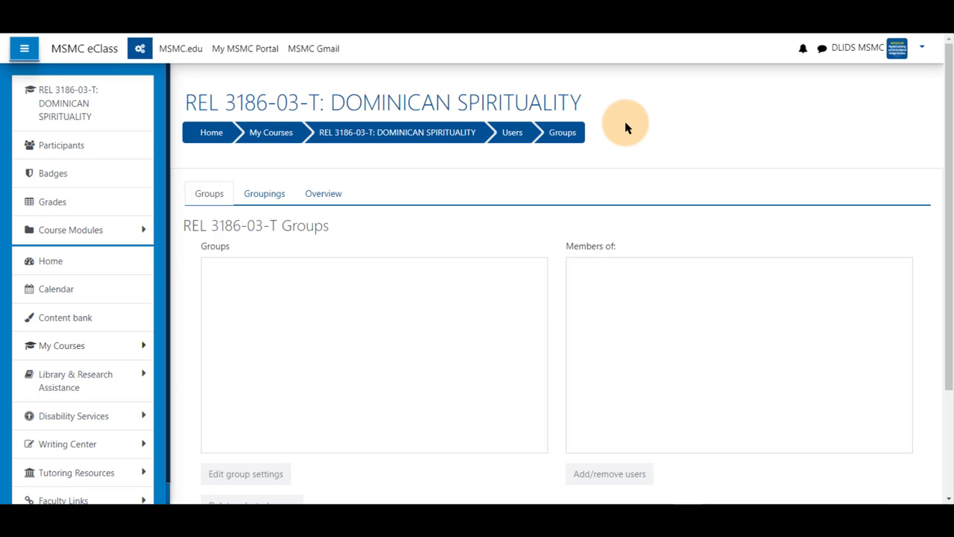
{"action": "mouse_move", "coordinate": [623, 113]}
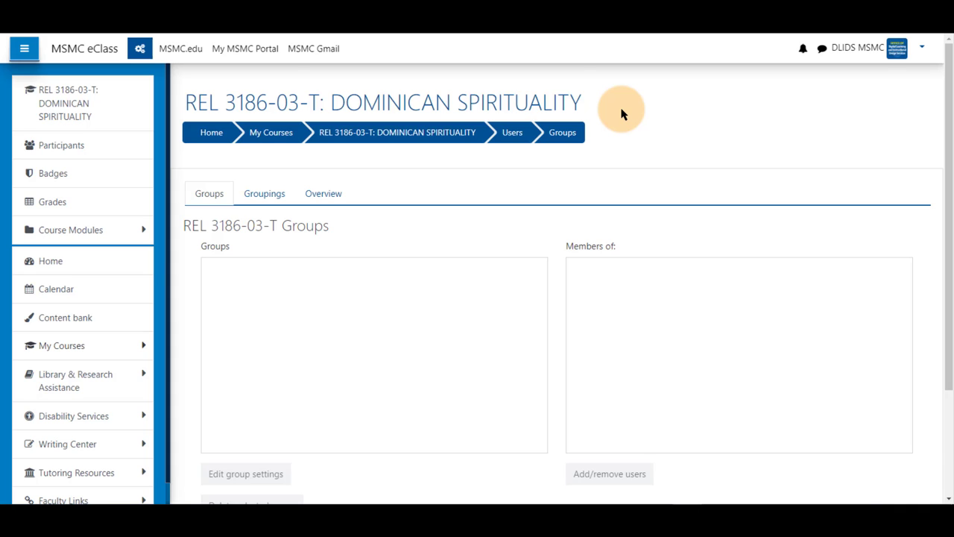
{"action": "scroll", "scroll_direction": "down", "scroll_amount": 3}
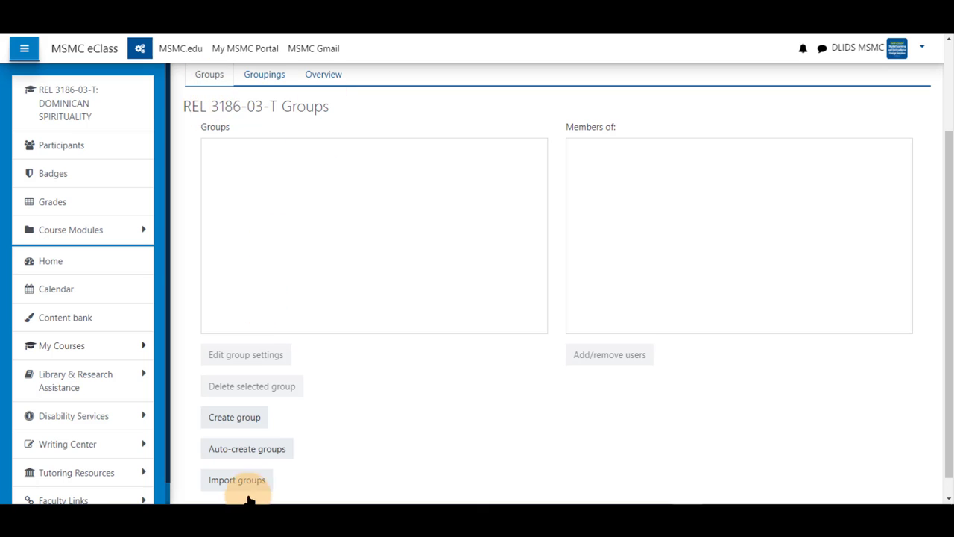
{"action": "mouse_move", "coordinate": [370, 421]}
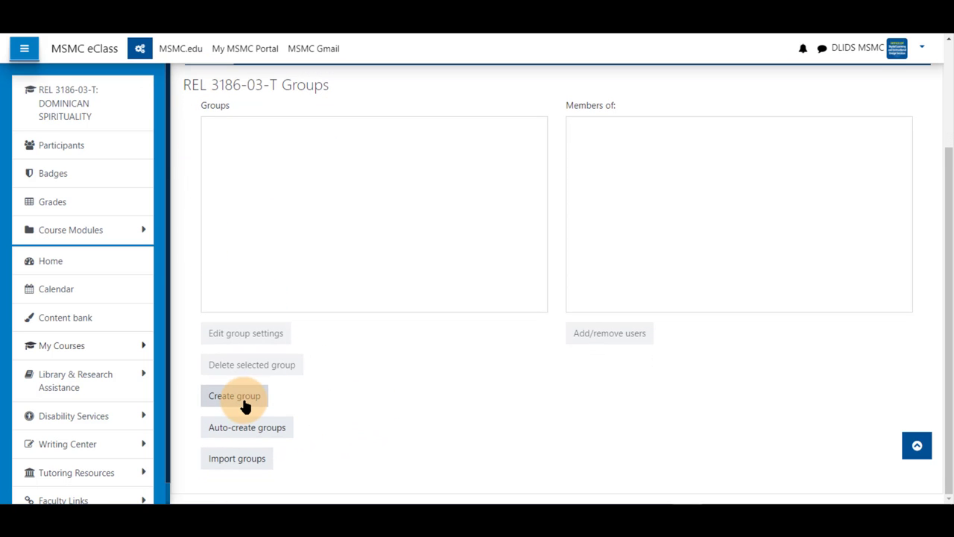
{"action": "mouse_move", "coordinate": [256, 462]}
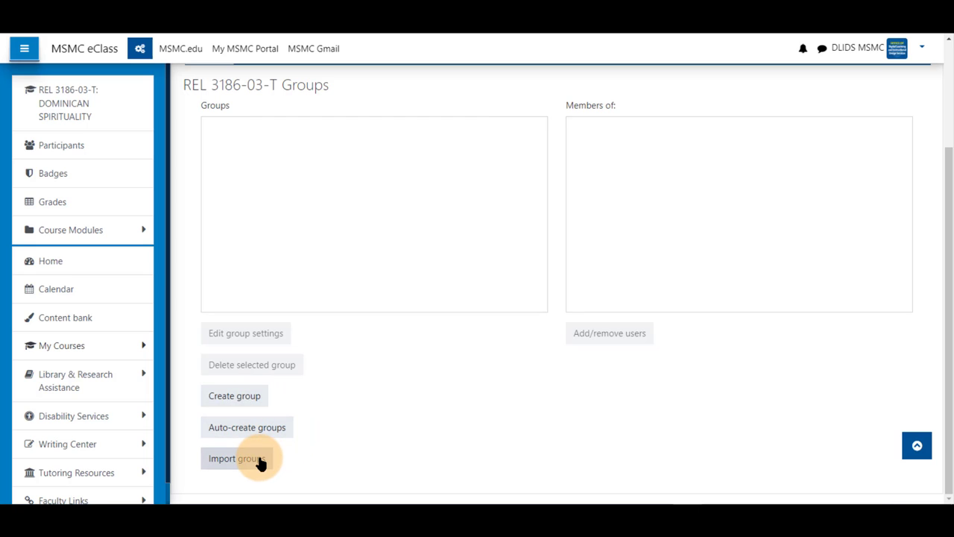
{"action": "mouse_move", "coordinate": [261, 430]}
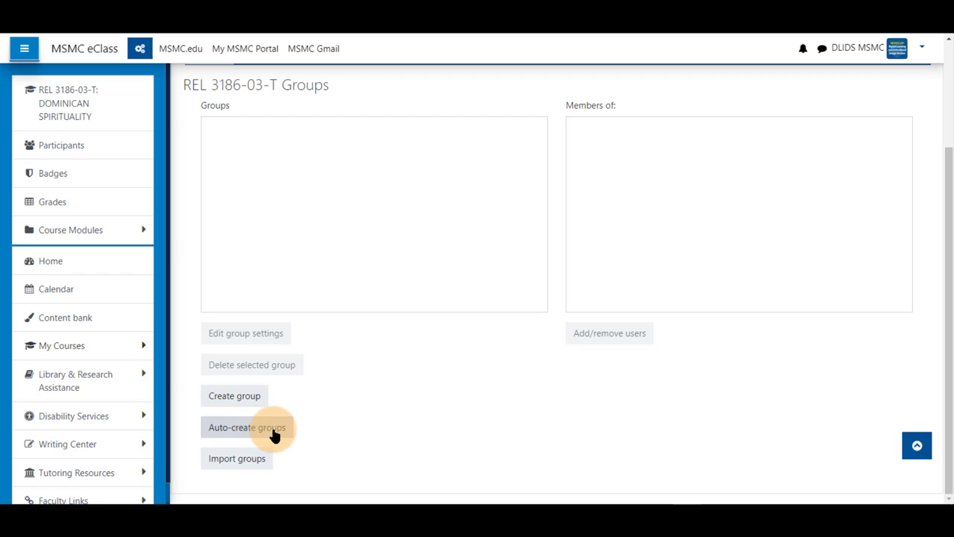
{"action": "mouse_move", "coordinate": [240, 400]}
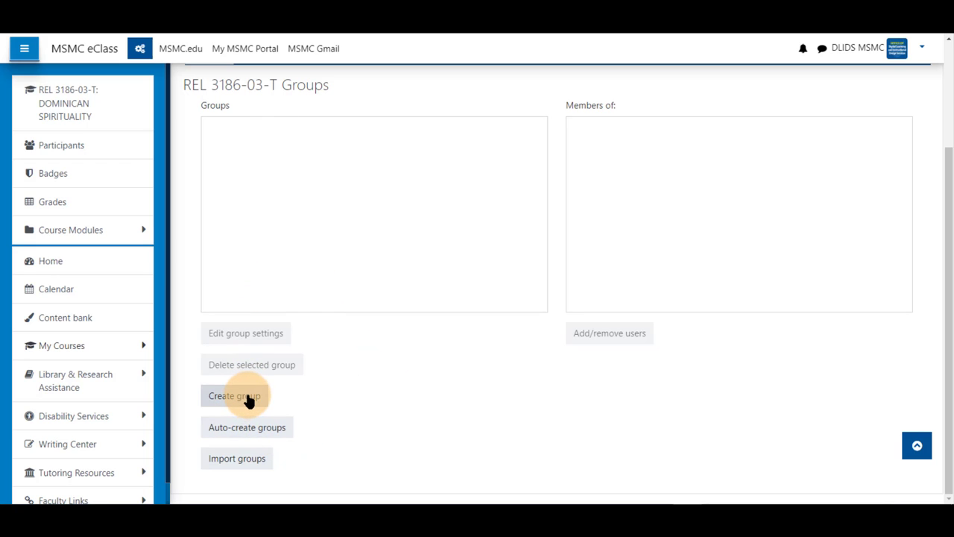
Step: Create Group 1 and save it, then start a second group named 'Grou...'
{"action": "left_click", "coordinate": [234, 395]}
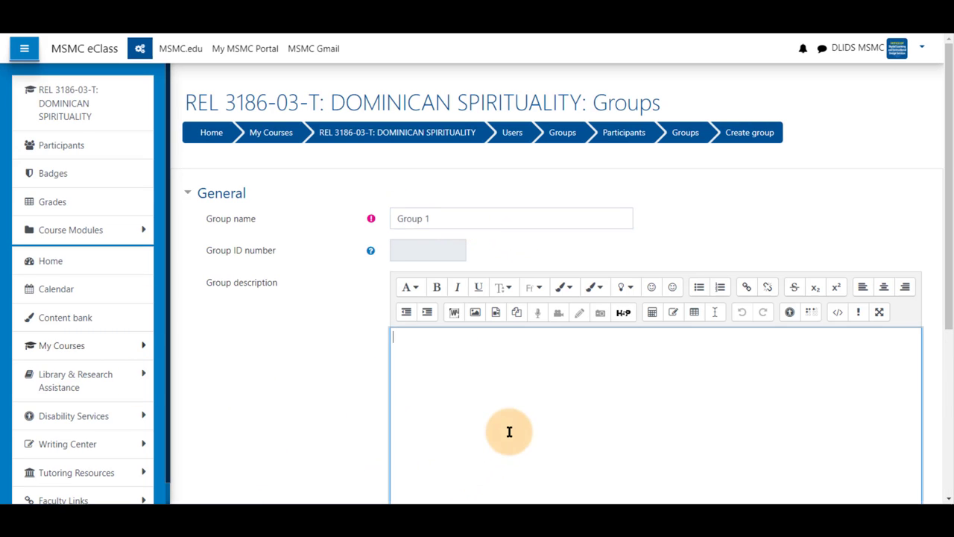
{"action": "scroll", "scroll_direction": "down", "scroll_amount": 3}
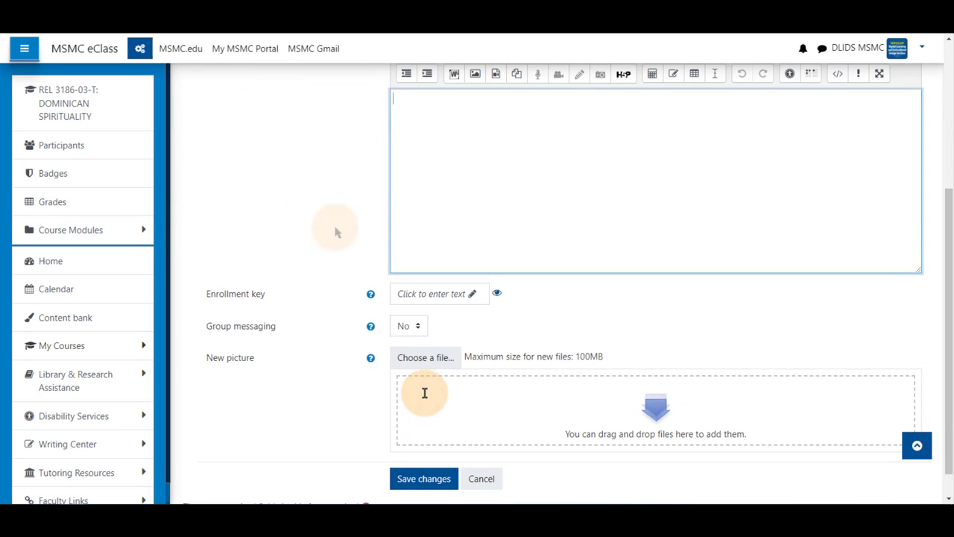
{"action": "scroll", "scroll_direction": "down", "scroll_amount": 3}
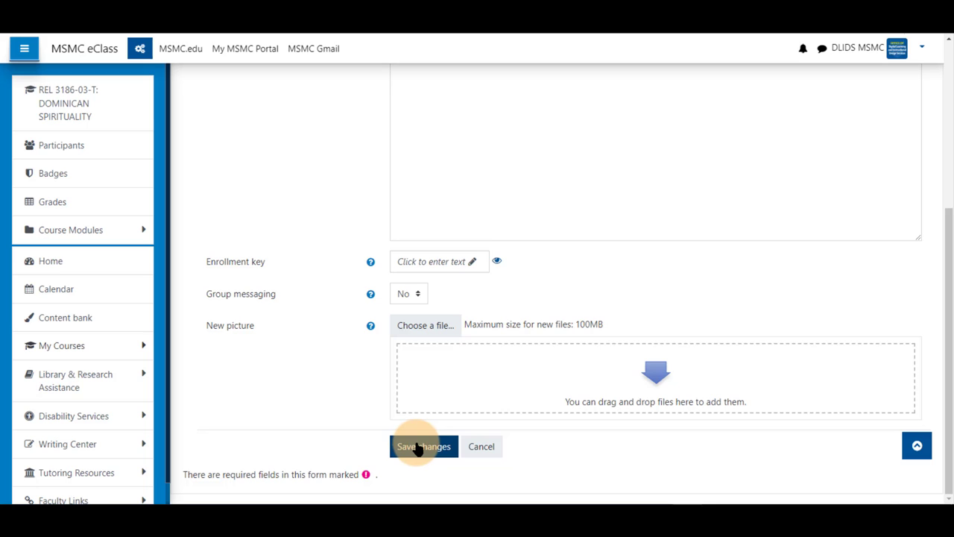
{"action": "left_click", "coordinate": [423, 448]}
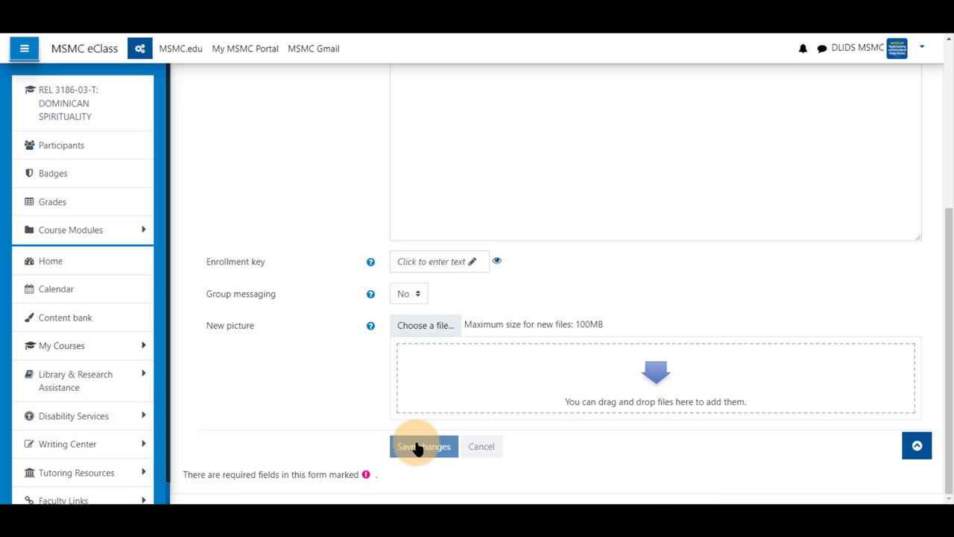
{"action": "left_click", "coordinate": [424, 447]}
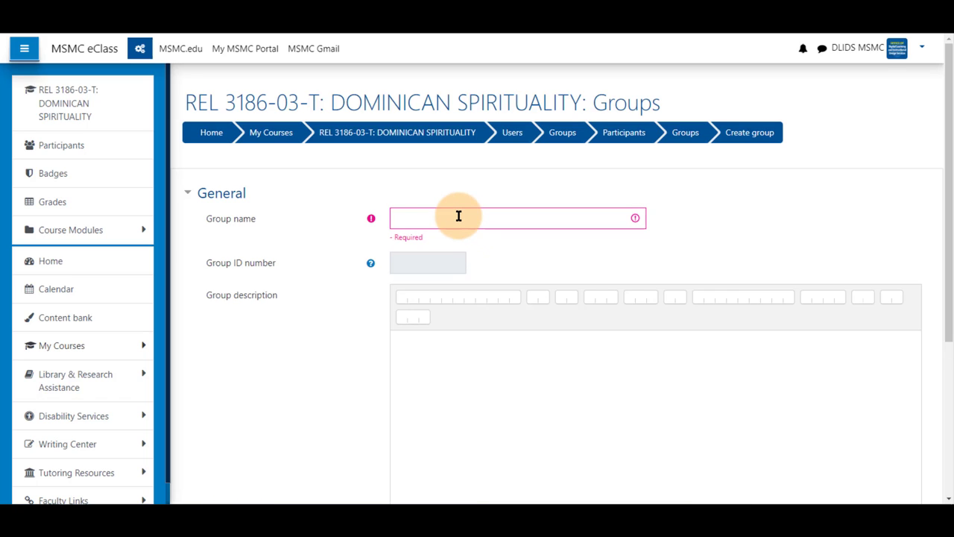
{"action": "type", "text": "Grou"}
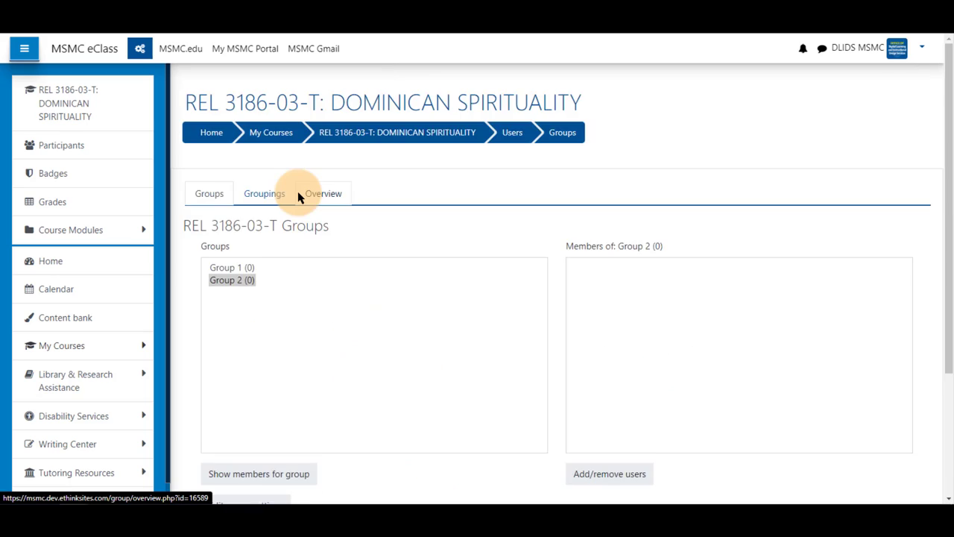
{"action": "scroll", "scroll_direction": "down", "scroll_amount": 3}
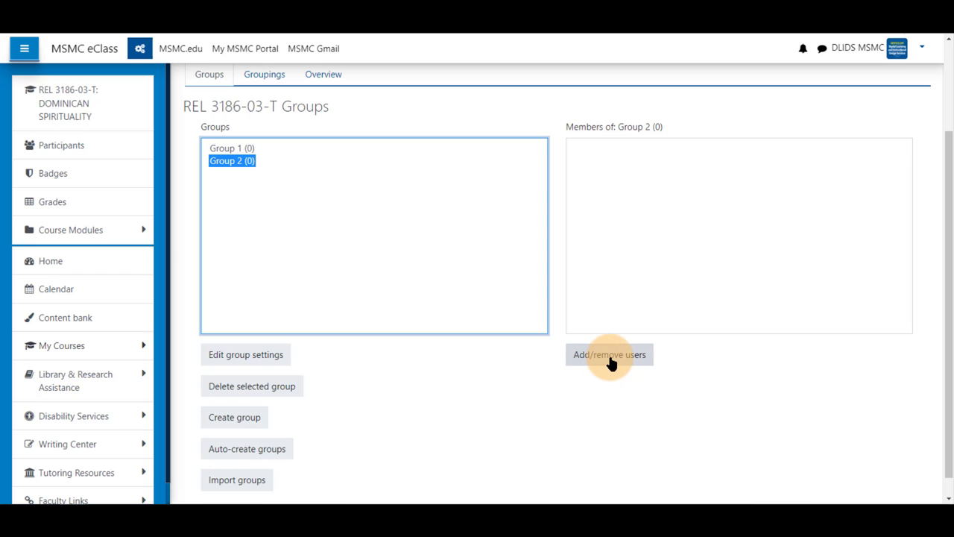
{"action": "mouse_move", "coordinate": [611, 372]}
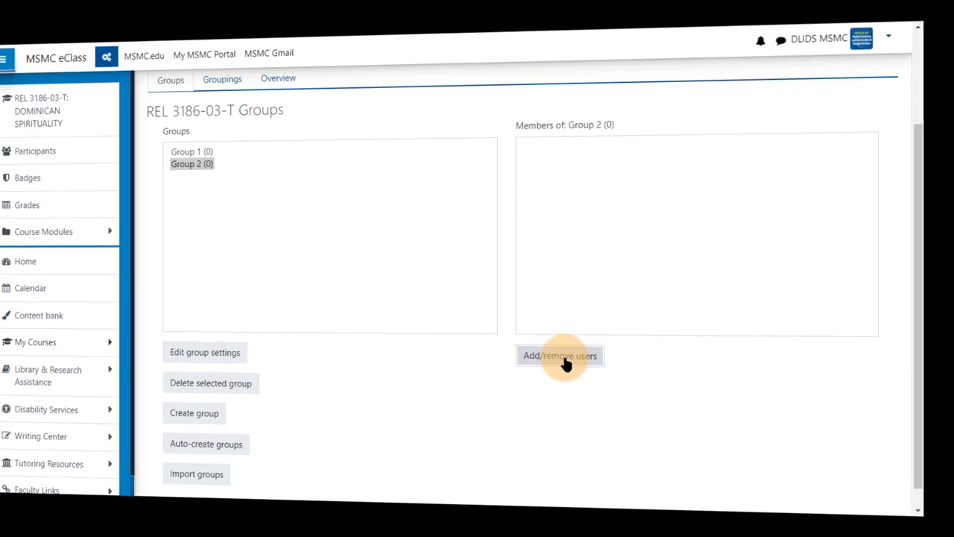
Step: Add six students, including Student 1, Student C and Test Staff, to Group 2
{"action": "left_click", "coordinate": [559, 355]}
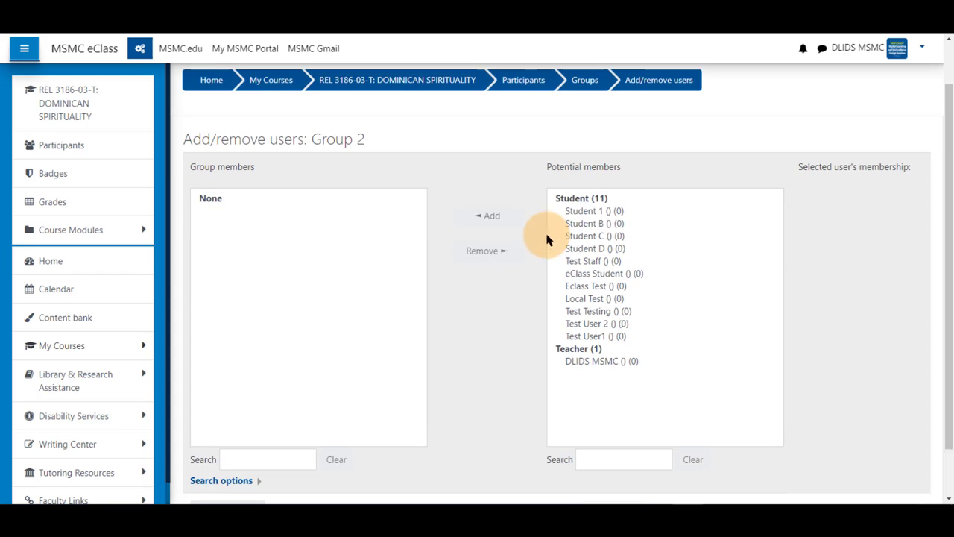
{"action": "left_click", "coordinate": [590, 211]}
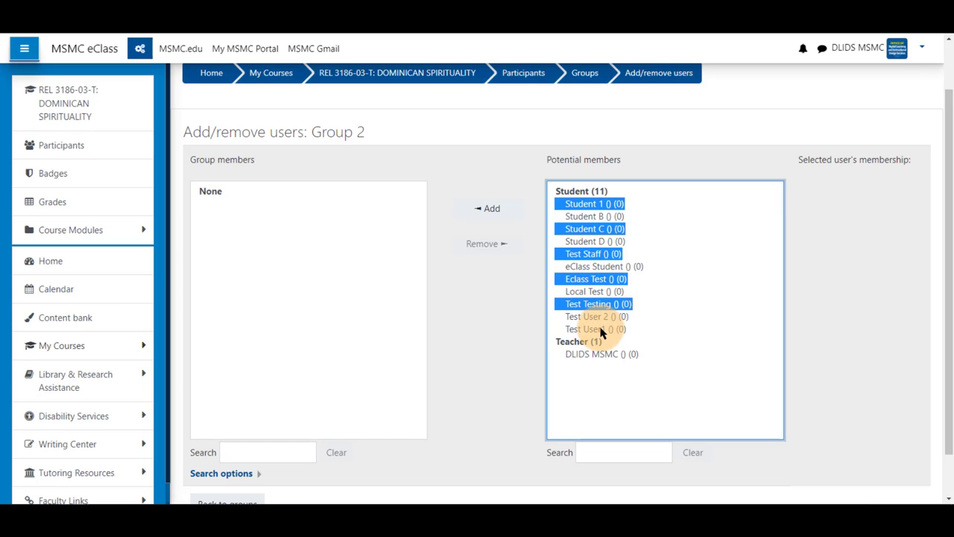
{"action": "left_click", "coordinate": [591, 329]}
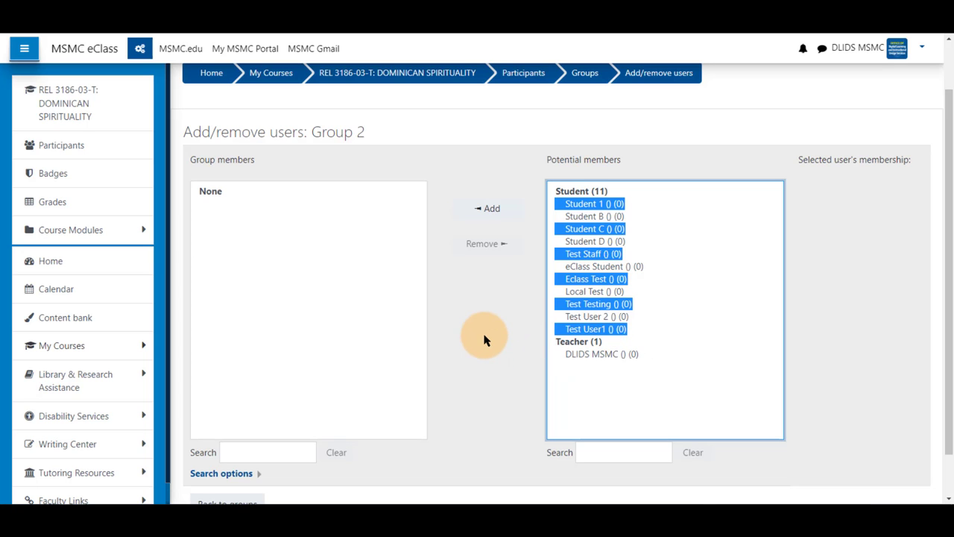
{"action": "left_click", "coordinate": [486, 209]}
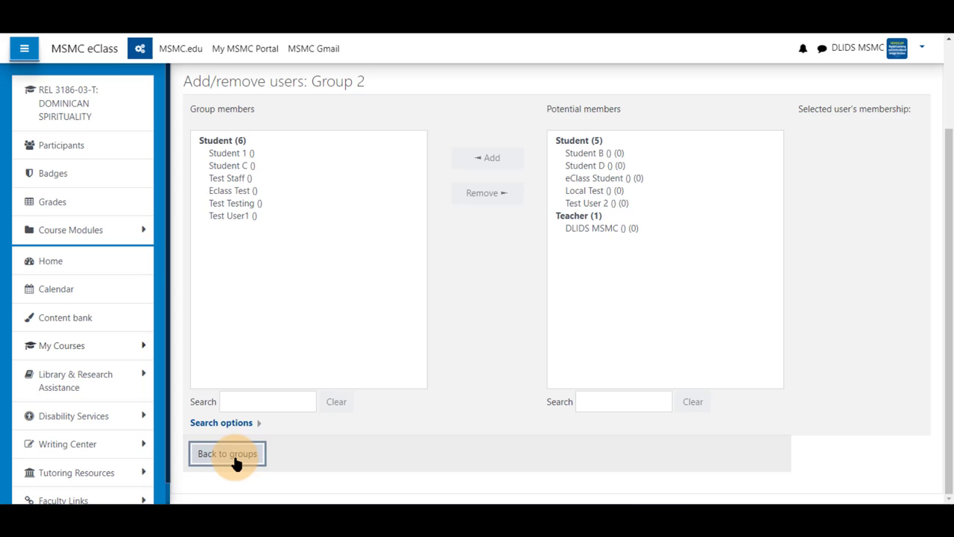
Step: Add five students plus Student 1 to Group 1
{"action": "left_click", "coordinate": [227, 454]}
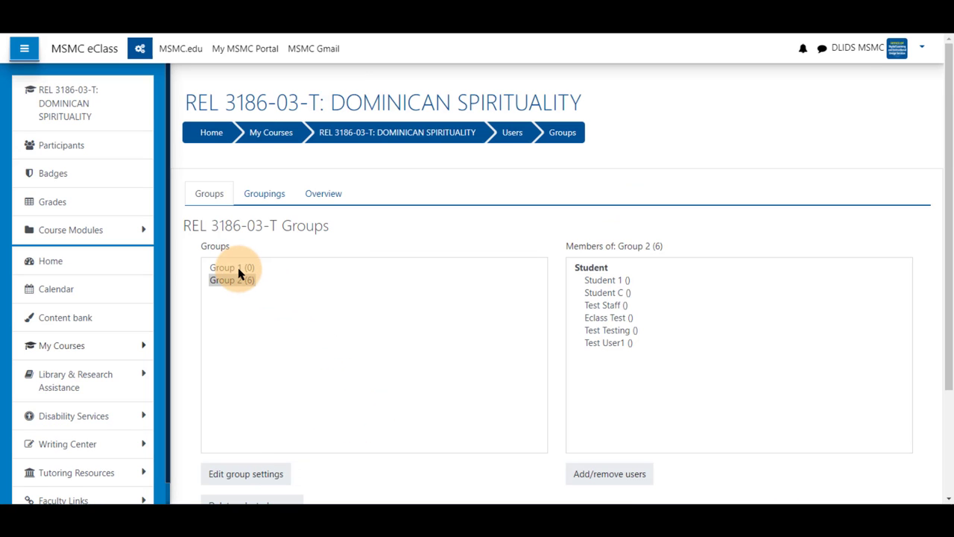
{"action": "left_click", "coordinate": [232, 267]}
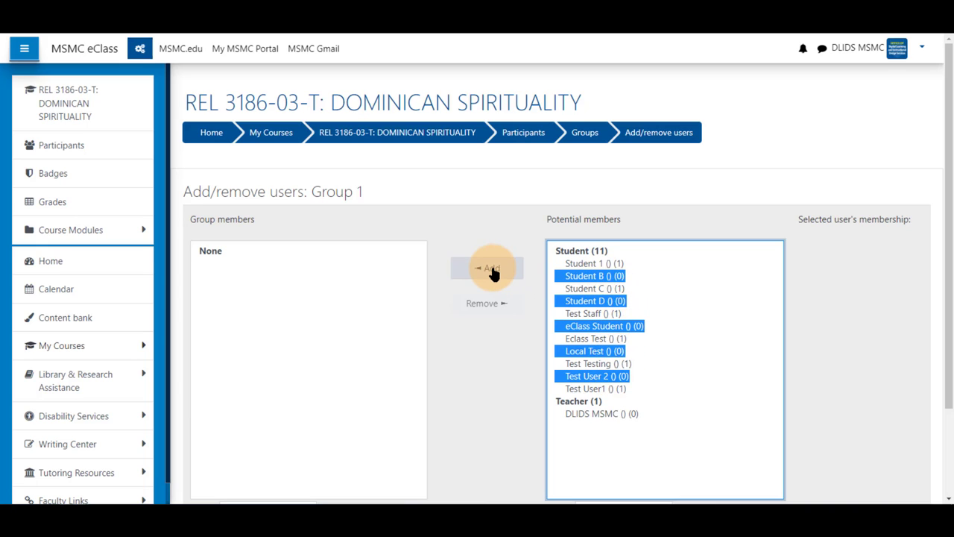
{"action": "left_click", "coordinate": [488, 269]}
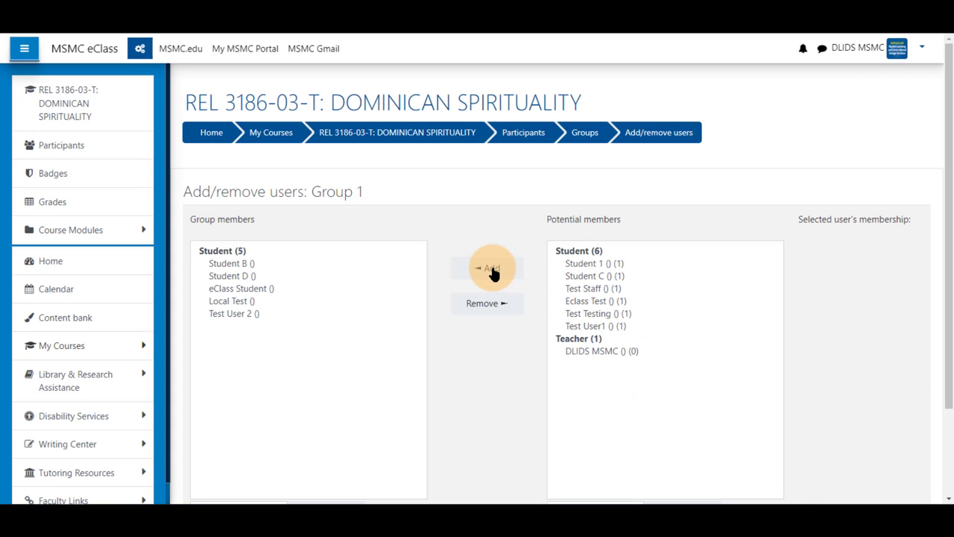
{"action": "left_click", "coordinate": [594, 263]}
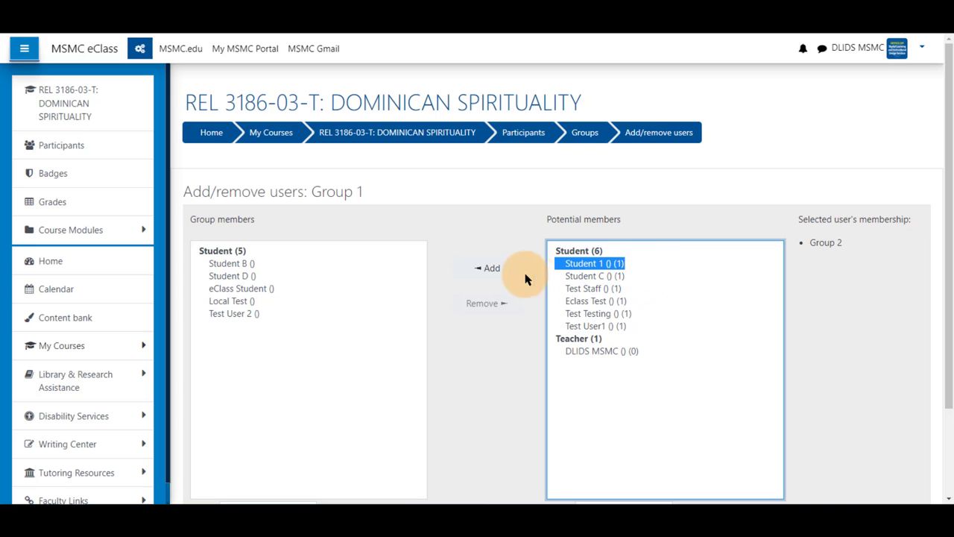
{"action": "left_click", "coordinate": [487, 268]}
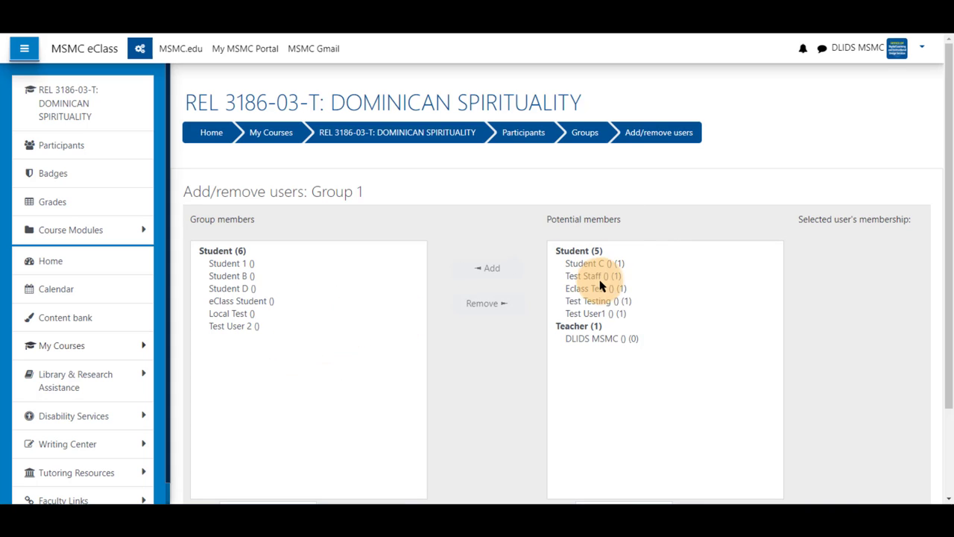
Step: Remove Student 1 from Group 1, leaving five members, and list them on the Groups page
{"action": "left_click", "coordinate": [228, 262]}
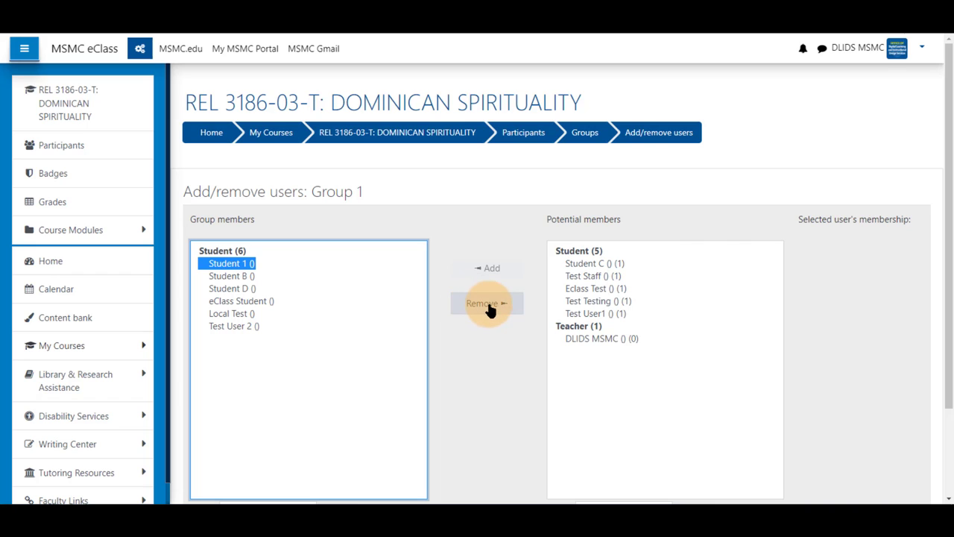
{"action": "left_click", "coordinate": [488, 304]}
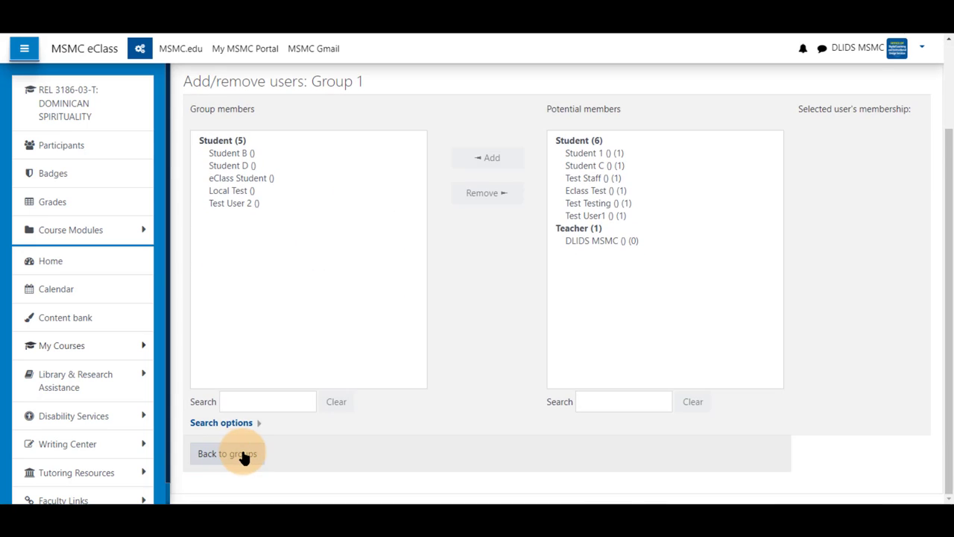
{"action": "left_click", "coordinate": [226, 454]}
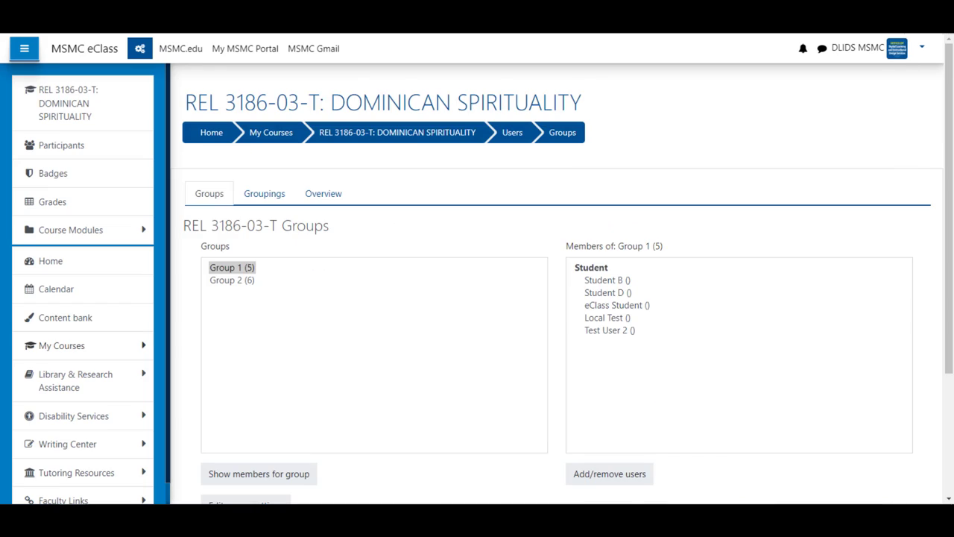
{"action": "scroll", "scroll_direction": "down", "scroll_amount": 3}
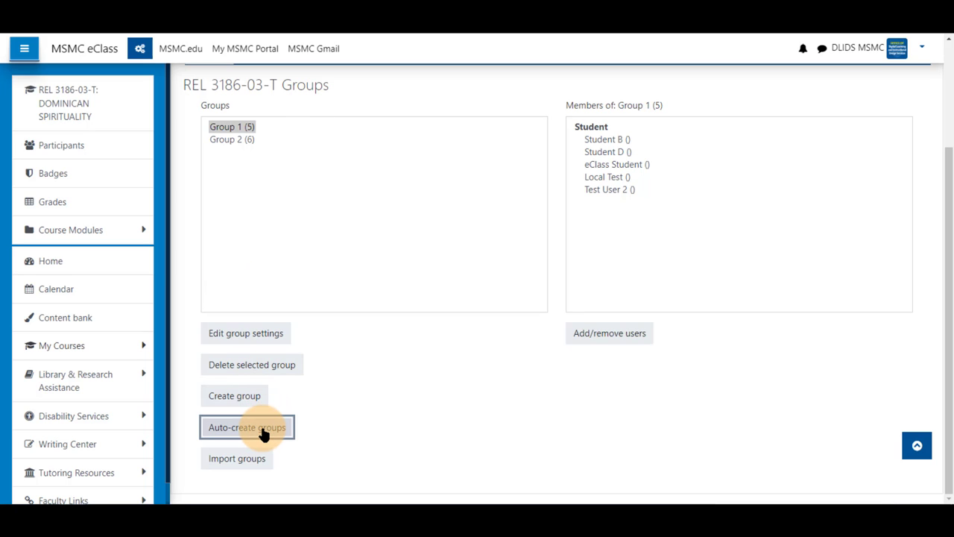
Step: Fill the auto-create form with naming scheme Group @ and 3 members per group
{"action": "left_click", "coordinate": [246, 426]}
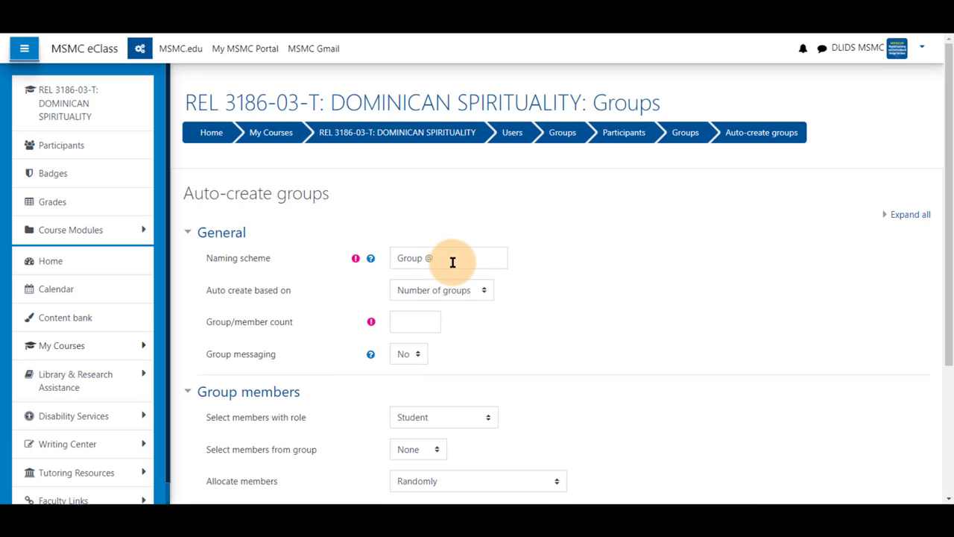
{"action": "left_click", "coordinate": [449, 258]}
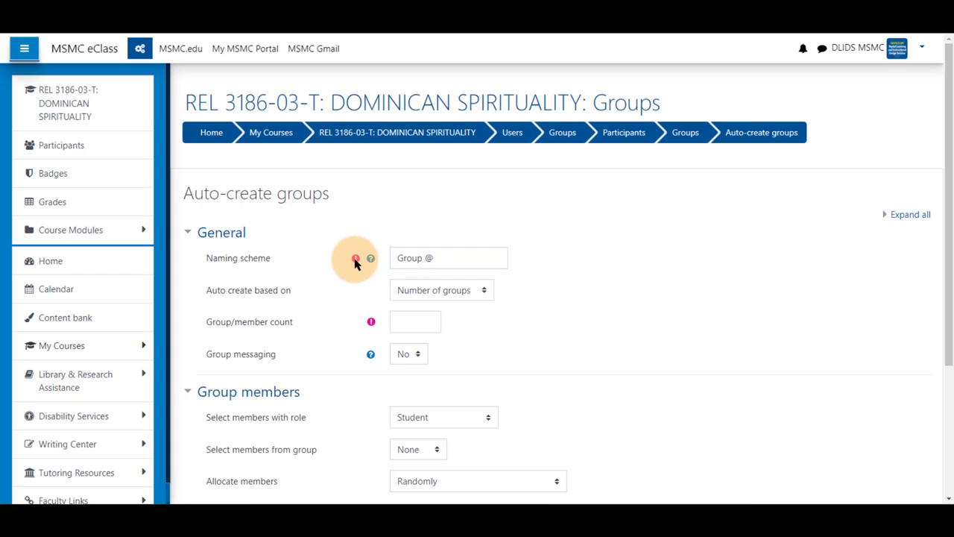
{"action": "left_click", "coordinate": [370, 258]}
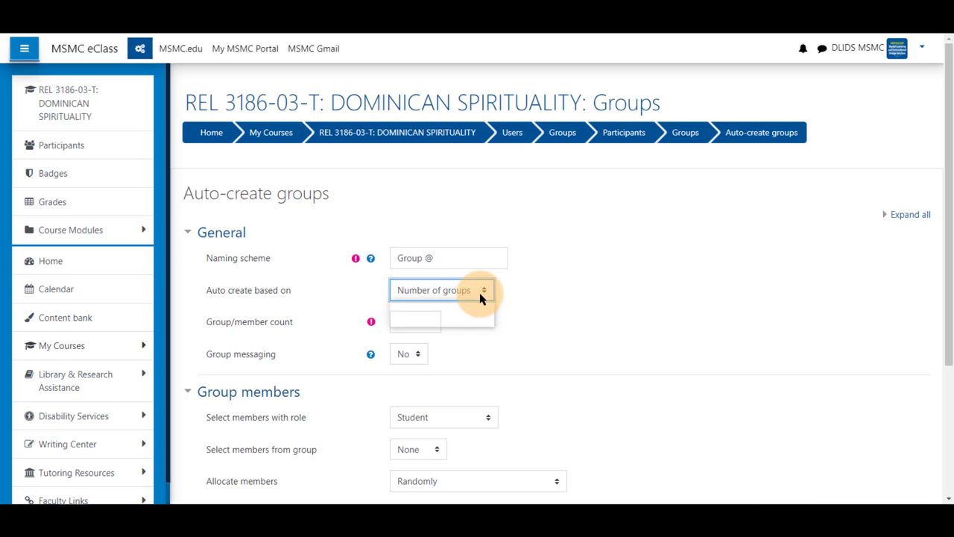
{"action": "left_click", "coordinate": [441, 289]}
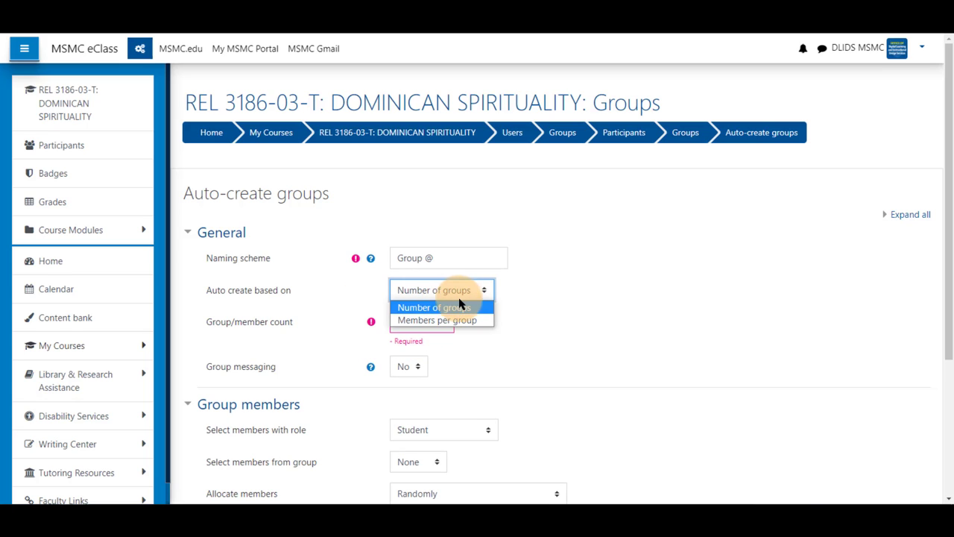
{"action": "left_click", "coordinate": [439, 319]}
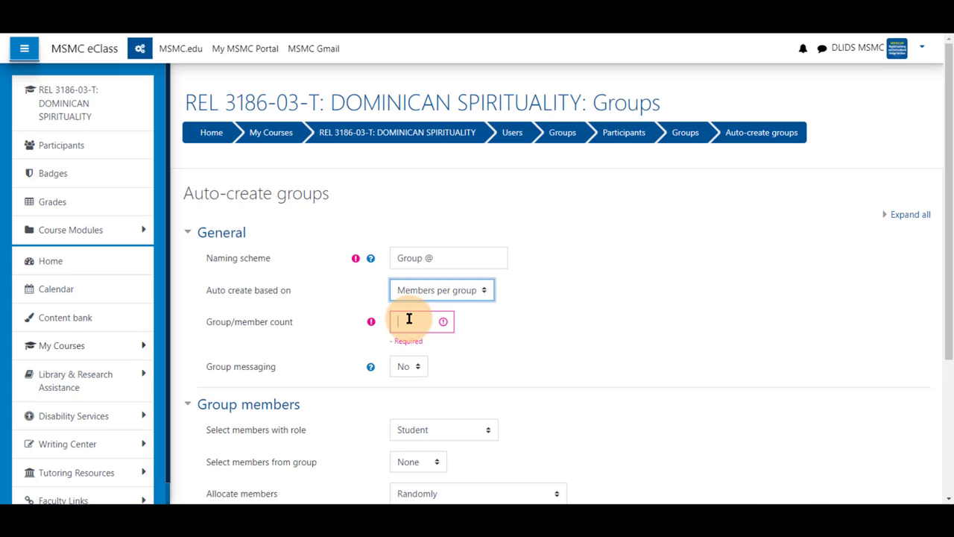
{"action": "mouse_move", "coordinate": [507, 328]}
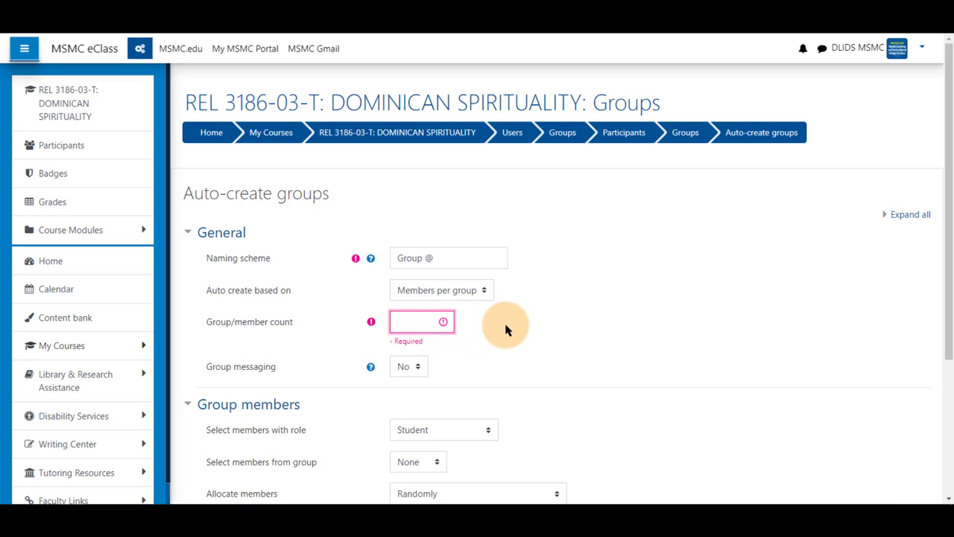
{"action": "type", "text": "3"}
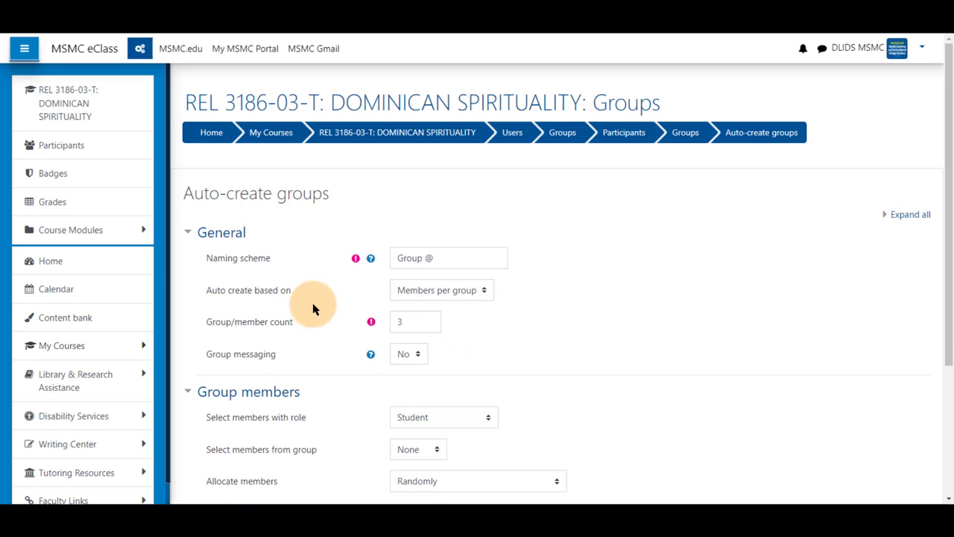
{"action": "mouse_move", "coordinate": [321, 291]}
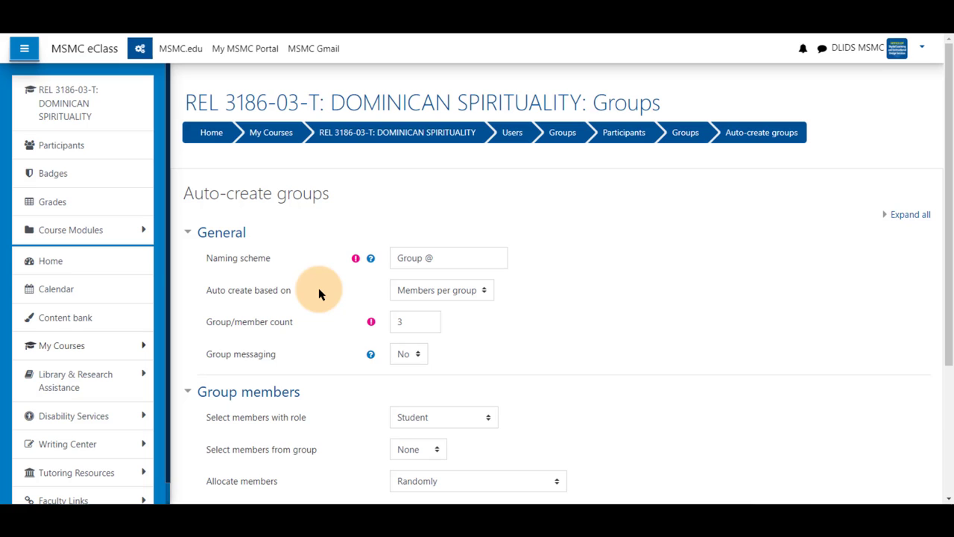
{"action": "mouse_move", "coordinate": [334, 289]}
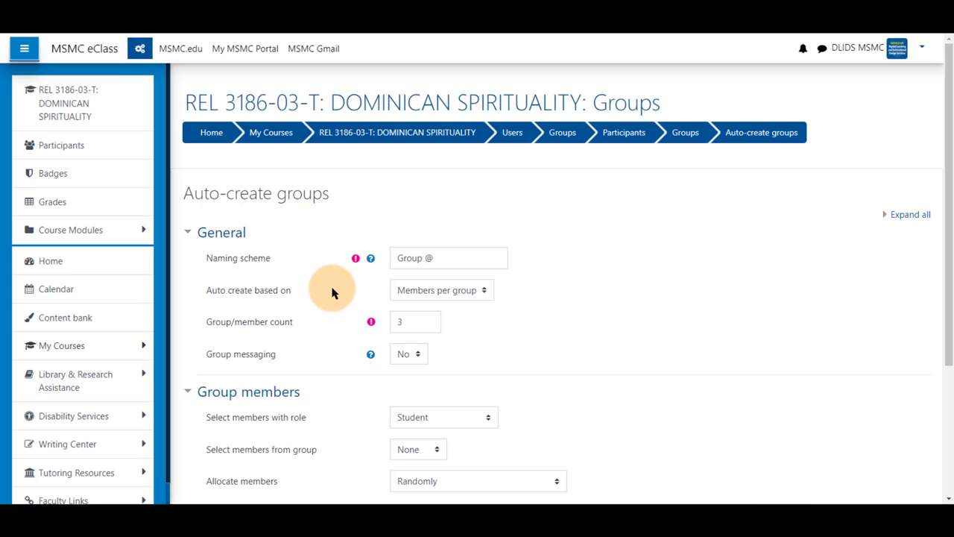
{"action": "scroll", "scroll_direction": "down", "scroll_amount": 3}
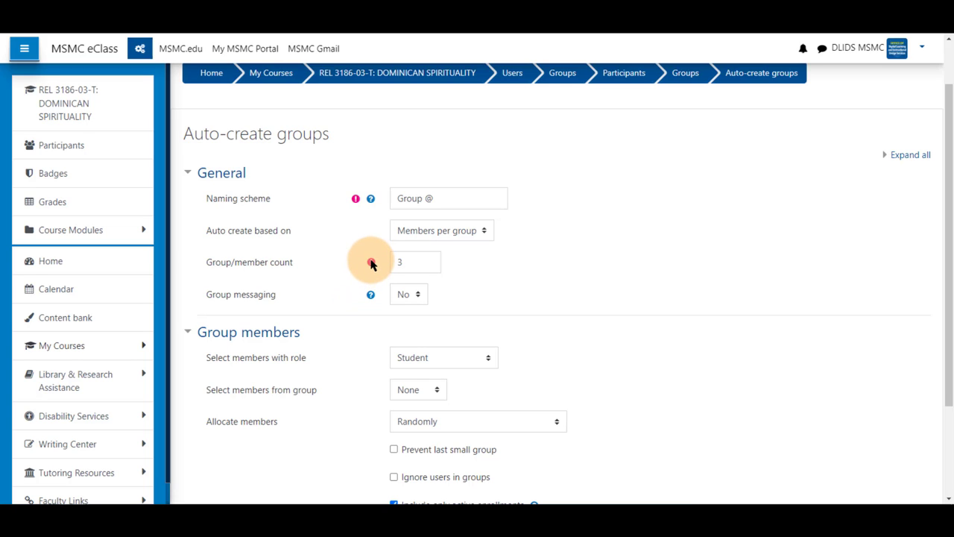
{"action": "left_click", "coordinate": [409, 234]}
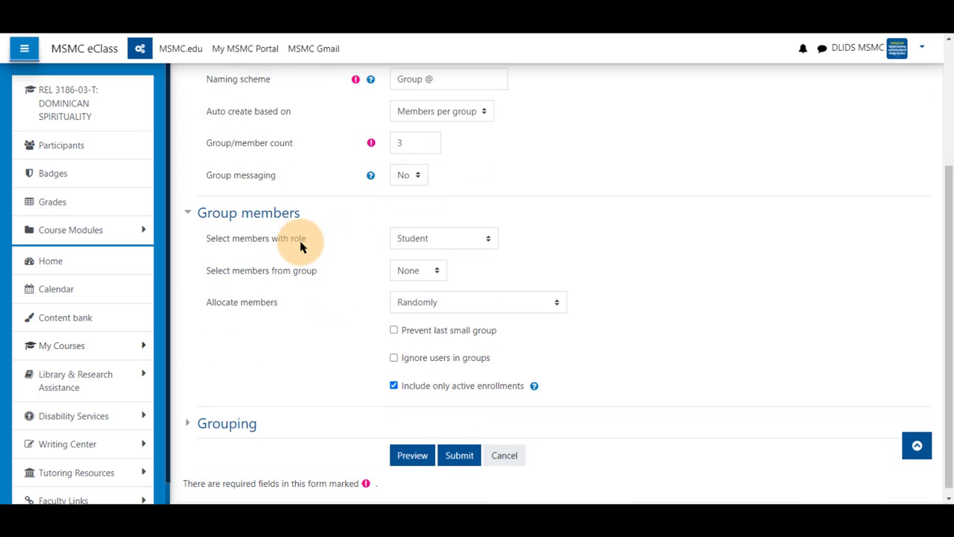
{"action": "left_click", "coordinate": [483, 238]}
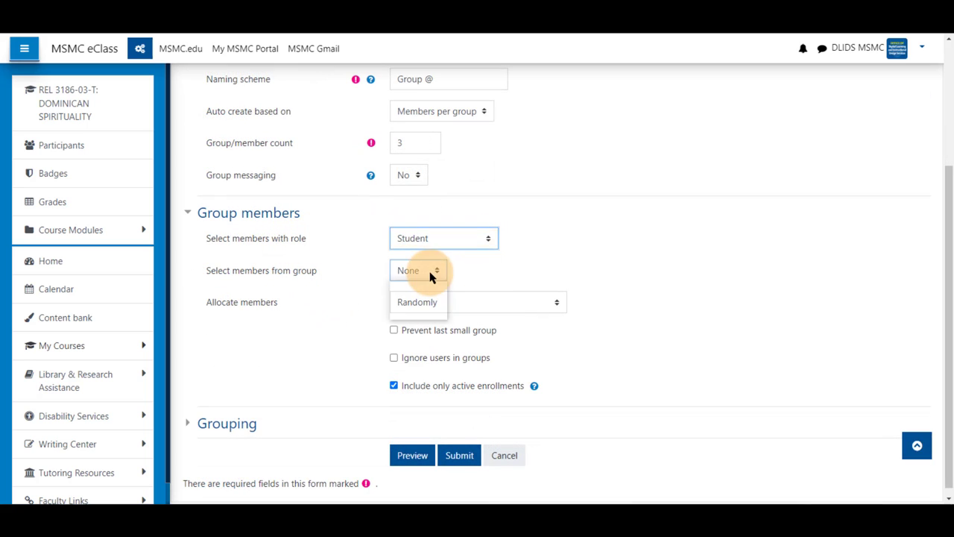
{"action": "left_click", "coordinate": [417, 270]}
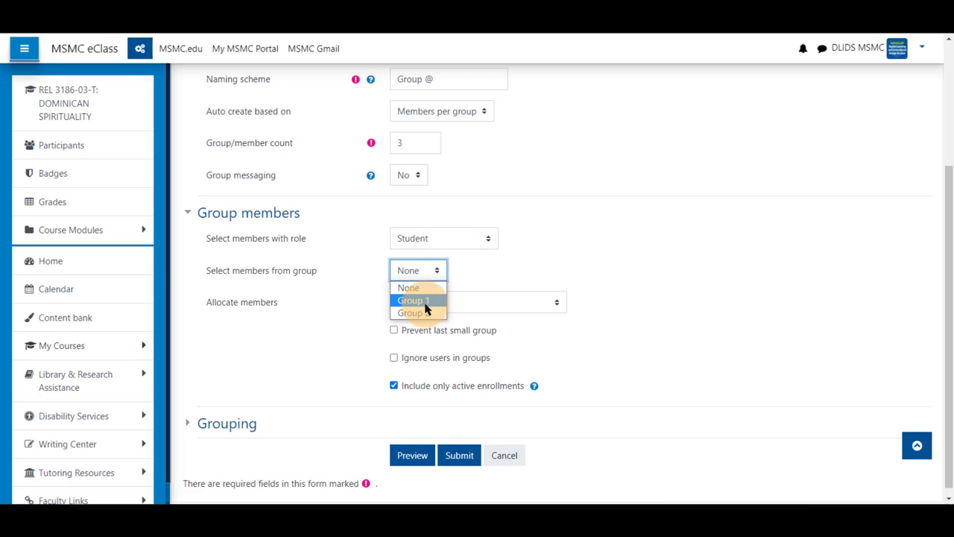
{"action": "mouse_move", "coordinate": [426, 322]}
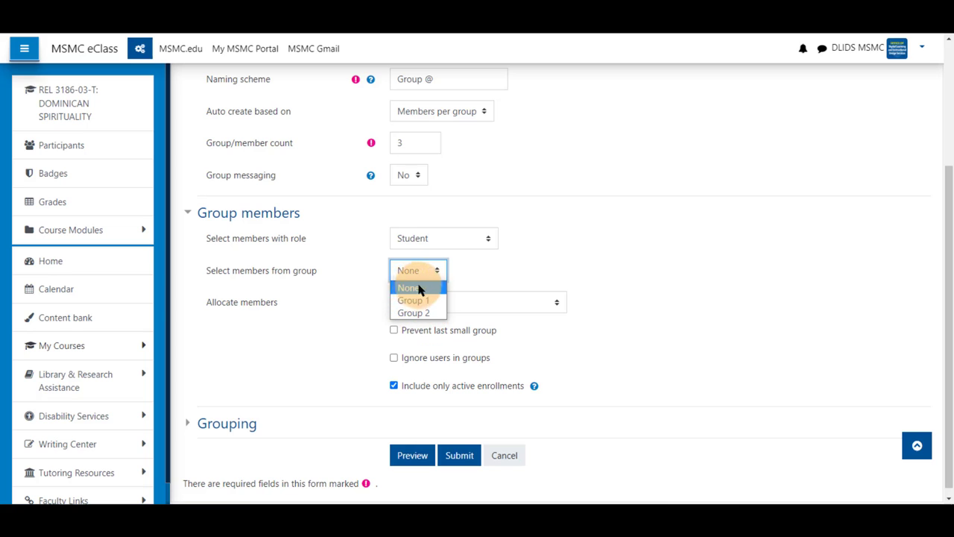
{"action": "left_click", "coordinate": [408, 286]}
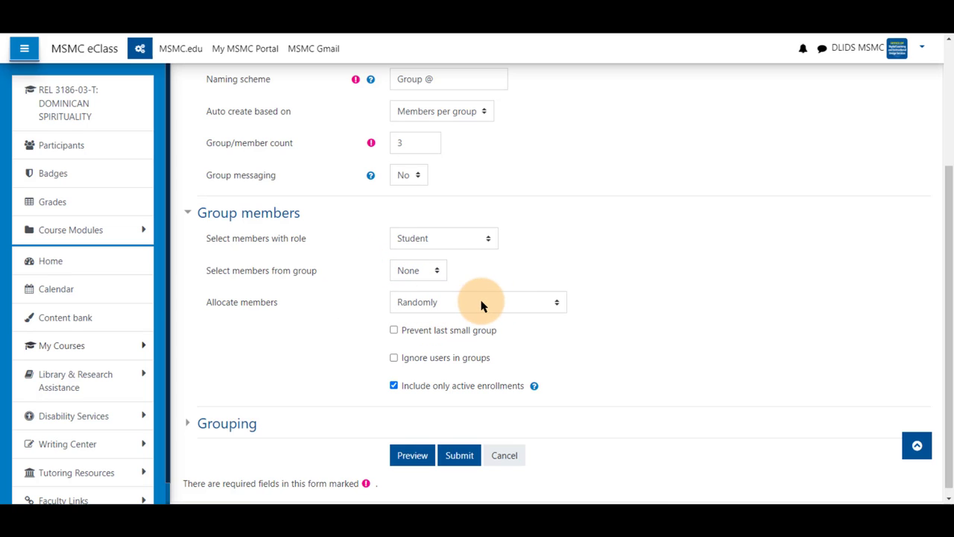
{"action": "left_click", "coordinate": [478, 301]}
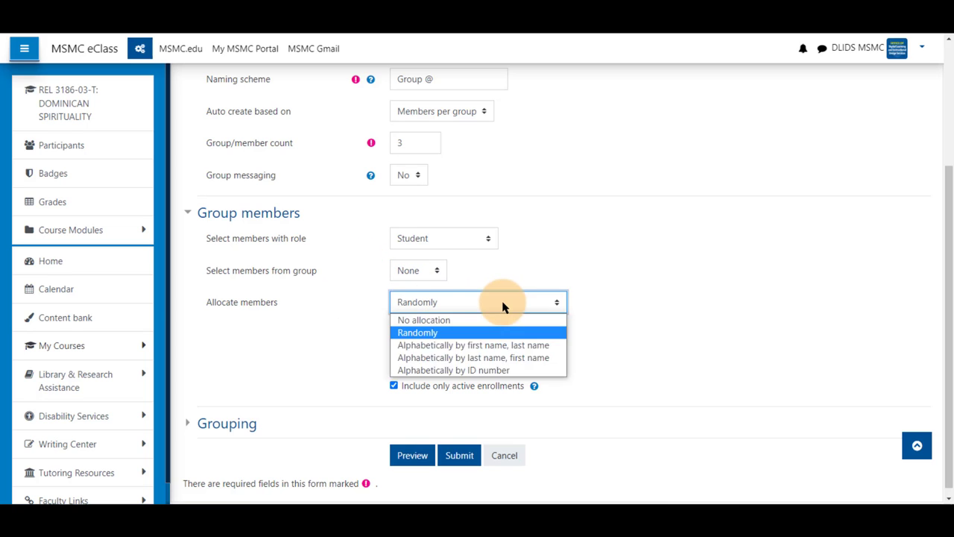
{"action": "mouse_move", "coordinate": [543, 349]}
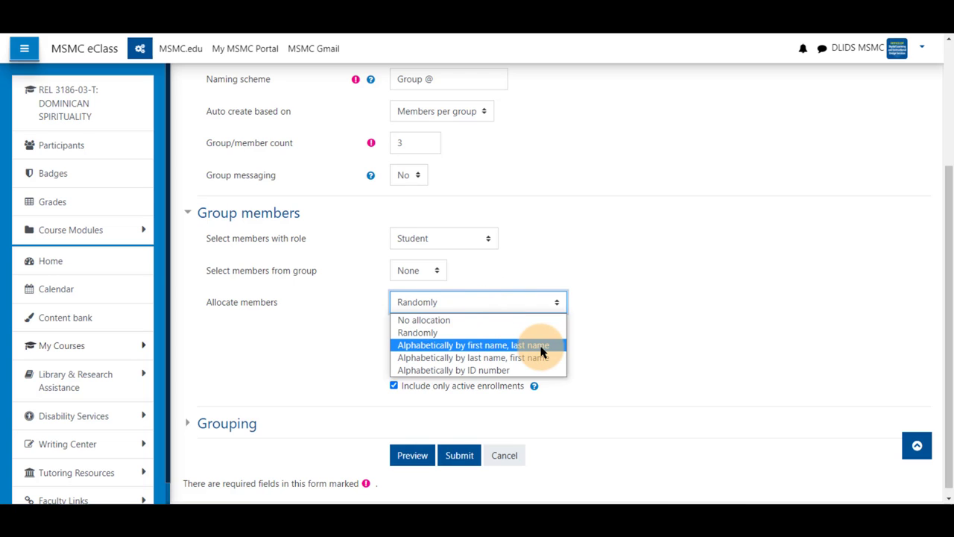
{"action": "mouse_move", "coordinate": [563, 349]}
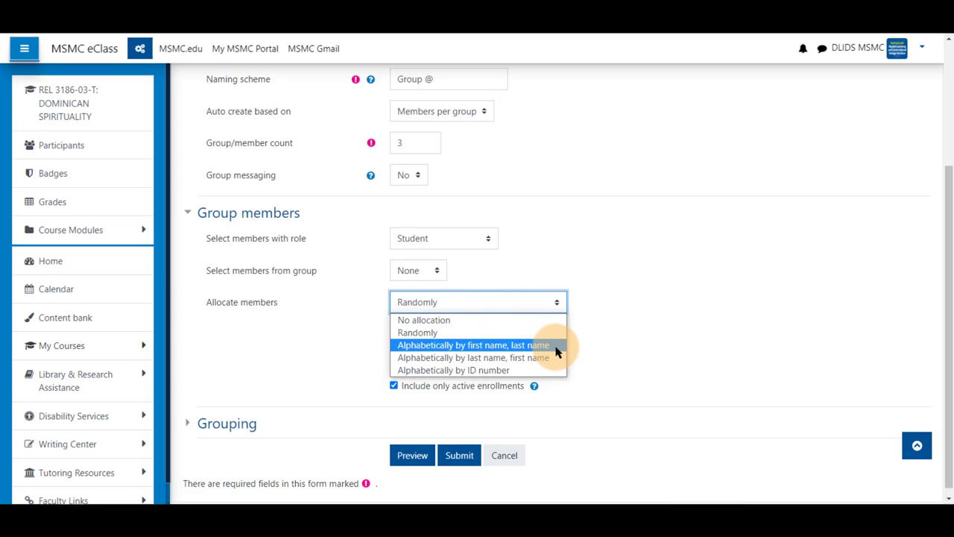
{"action": "mouse_move", "coordinate": [548, 364]}
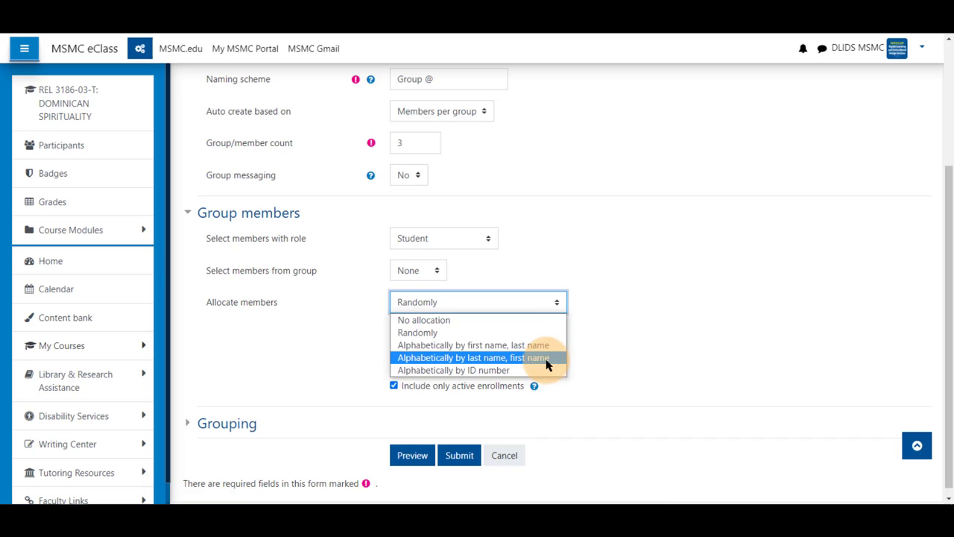
{"action": "mouse_move", "coordinate": [528, 374]}
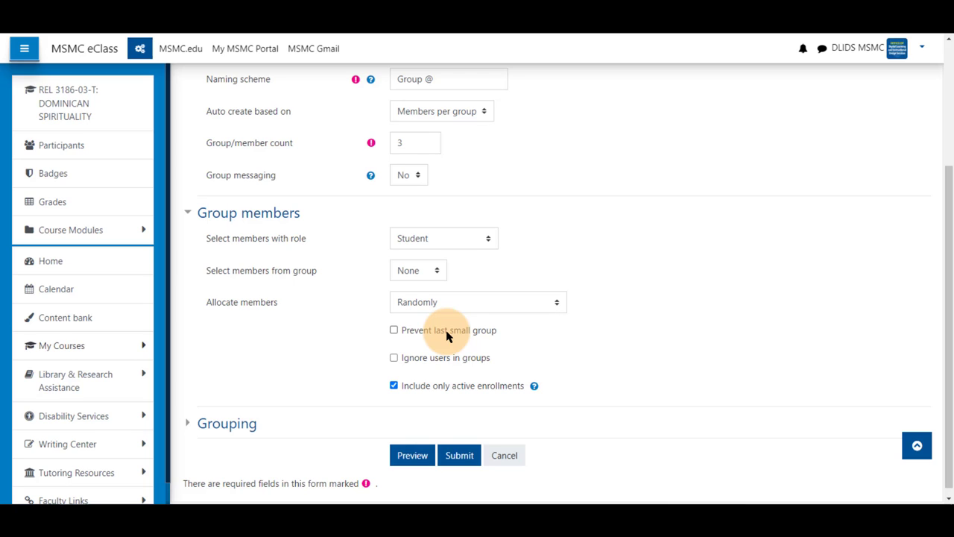
{"action": "mouse_move", "coordinate": [443, 364]}
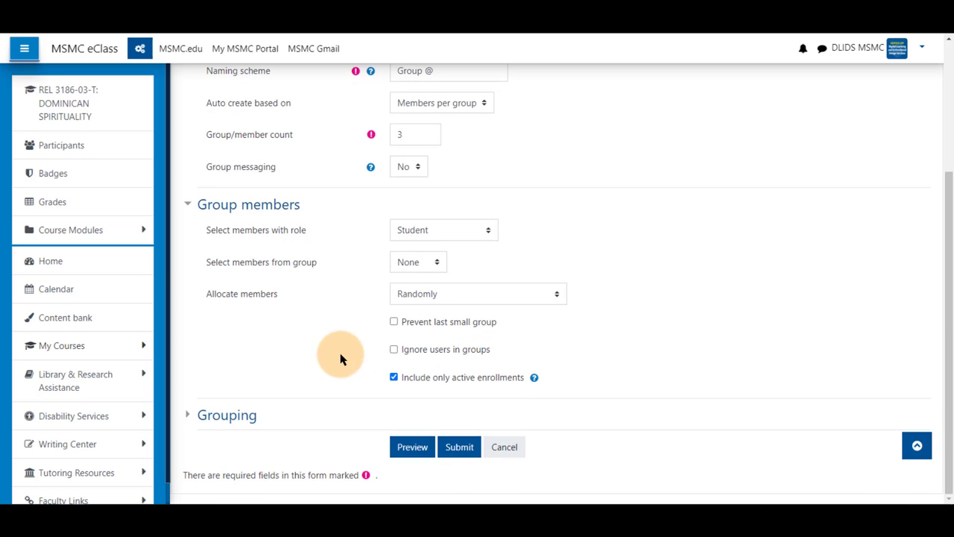
{"action": "mouse_move", "coordinate": [460, 392]}
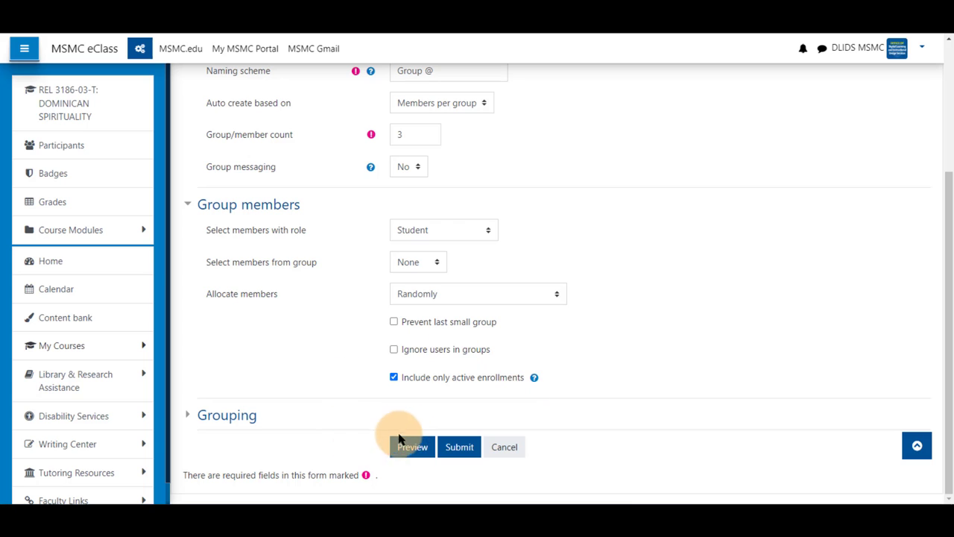
Step: Preview and submit to create Groups A–D with 3, 3, 3 and 2 students
{"action": "left_click", "coordinate": [412, 448]}
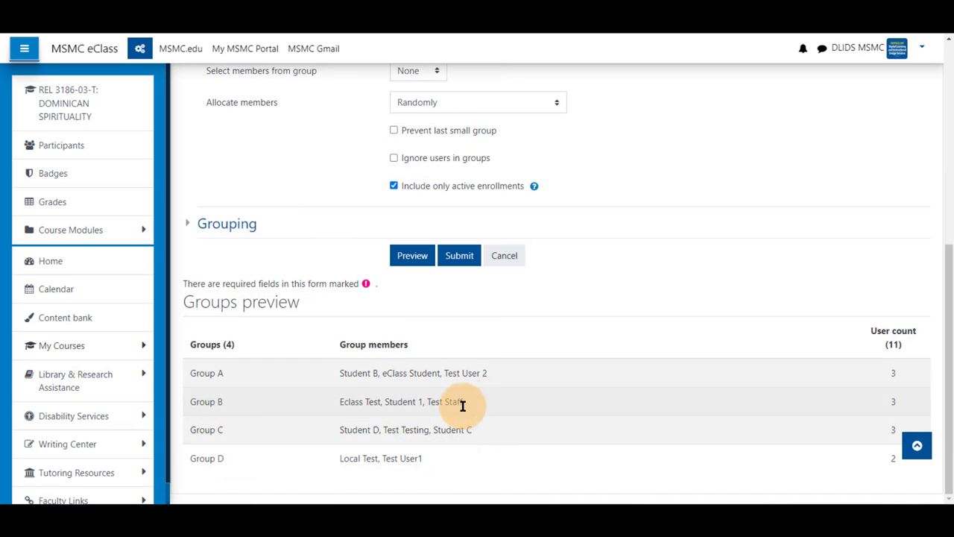
{"action": "mouse_move", "coordinate": [441, 463]}
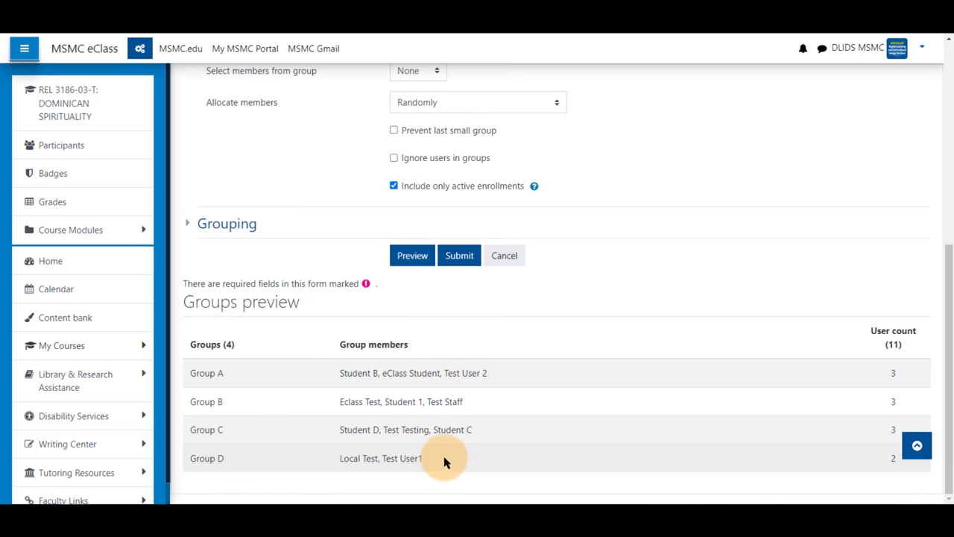
{"action": "mouse_move", "coordinate": [508, 192]}
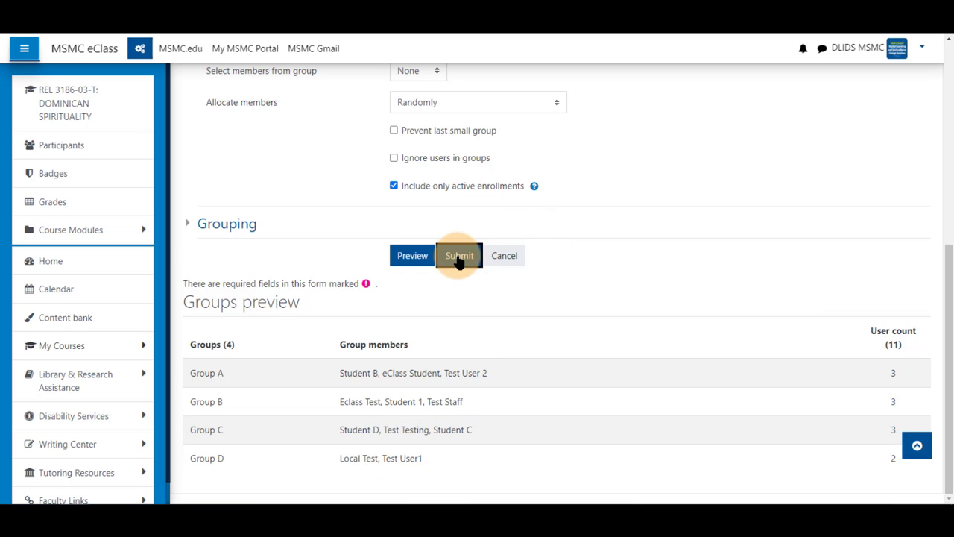
{"action": "left_click", "coordinate": [459, 255]}
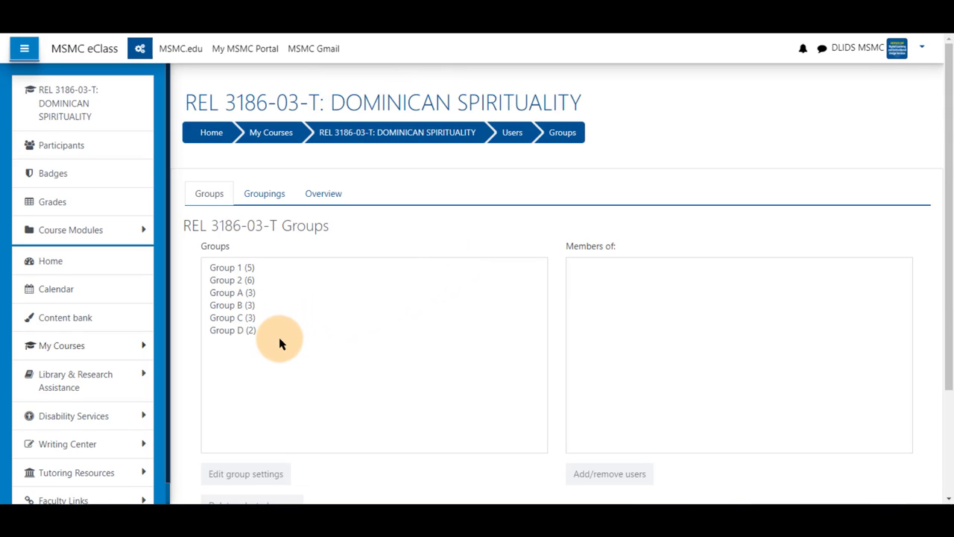
{"action": "scroll", "scroll_direction": "down", "scroll_amount": 3}
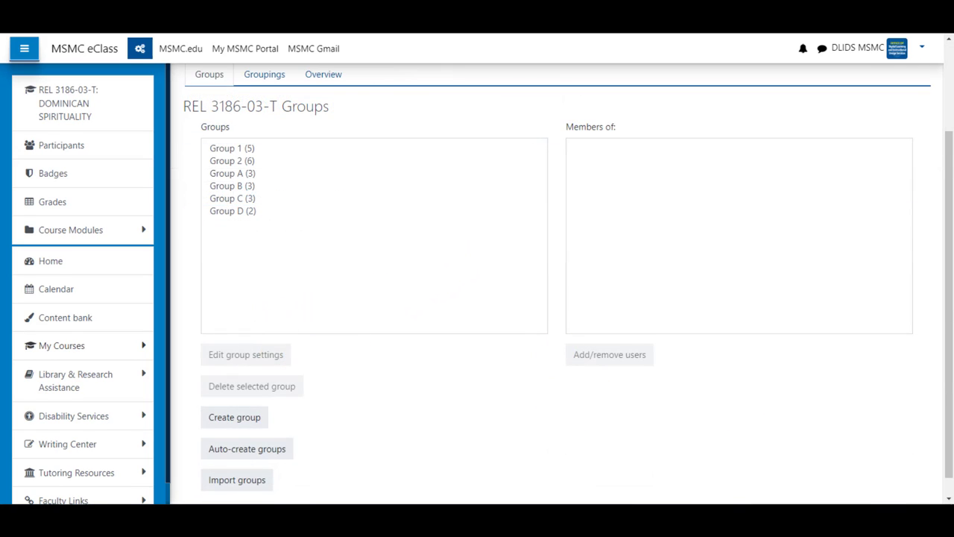